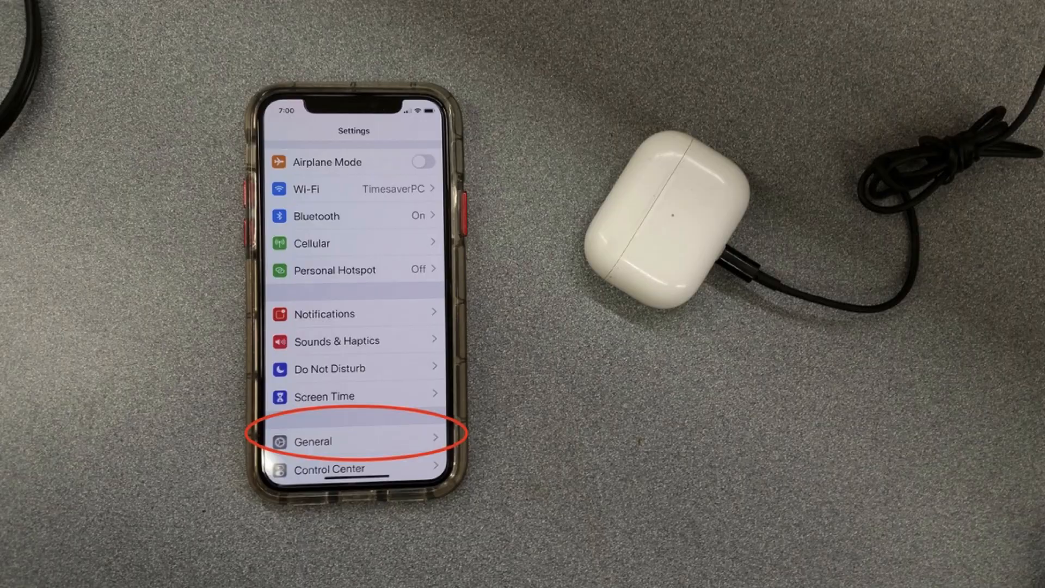
# - Go into General and then About to show the iPhone's software version and model details
pyautogui.click(314, 441)
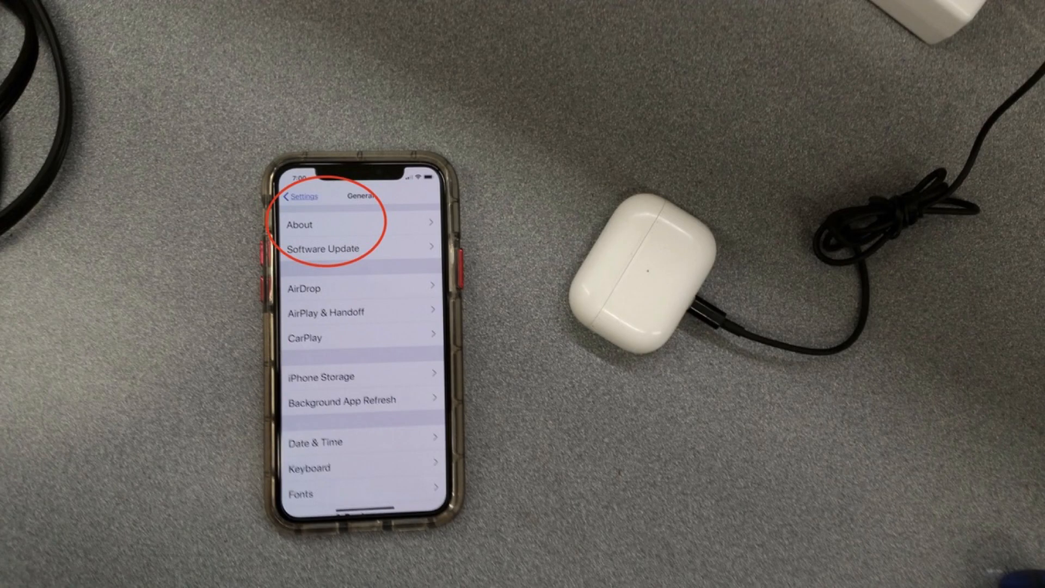
pyautogui.click(299, 224)
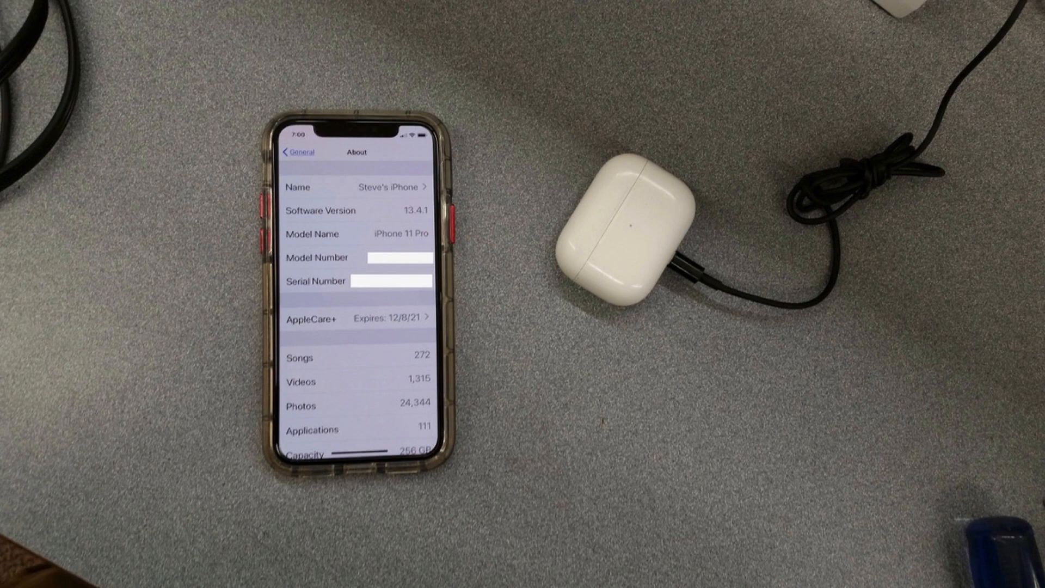
# - Scroll the About page and show the AirPods Pro entry's firmware version 2C54
pyautogui.scroll(-3)
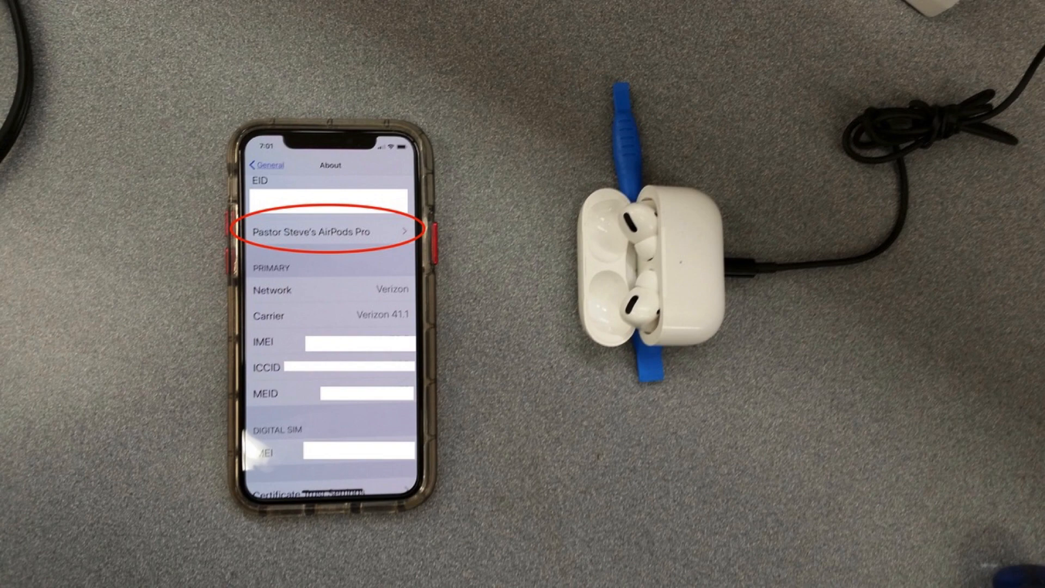
pyautogui.click(326, 232)
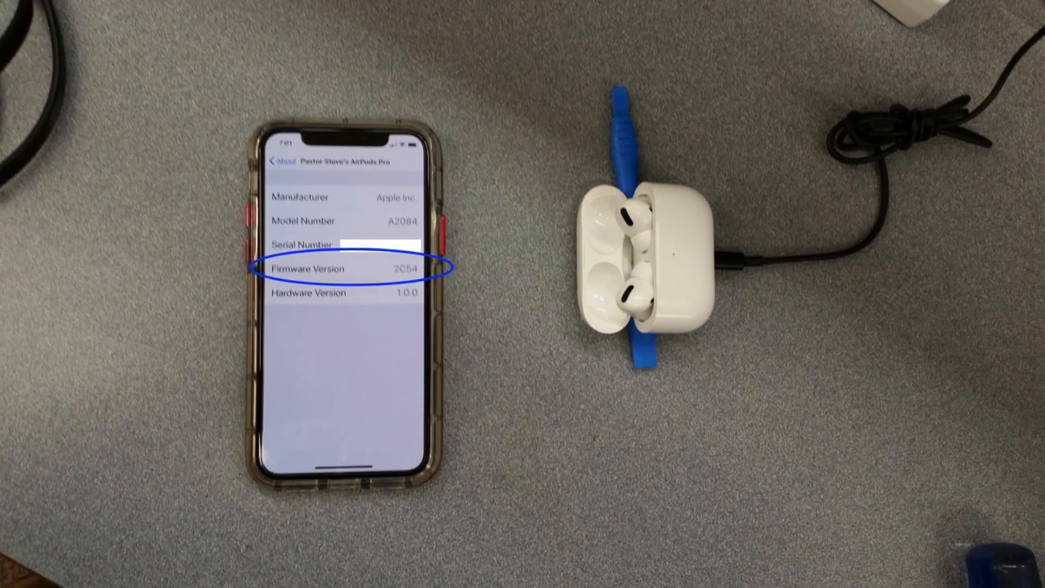